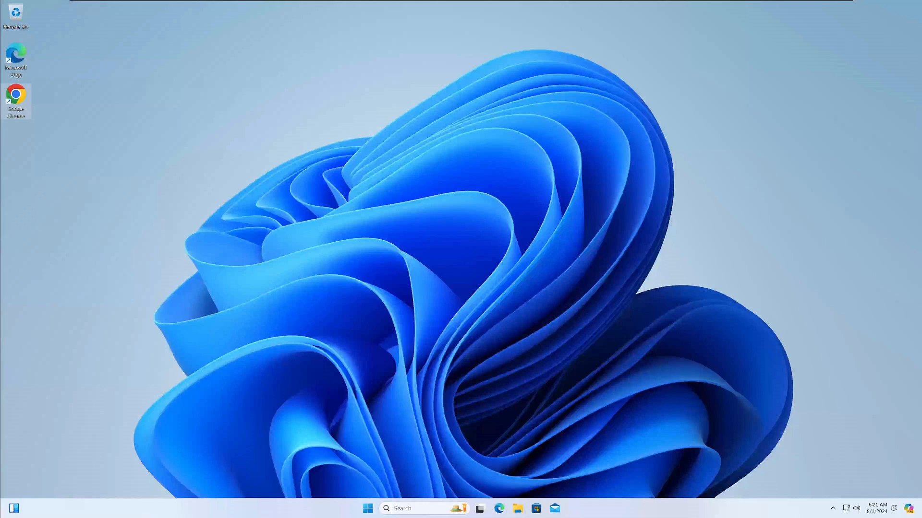
Search Start for 'recovery options' to surface the Recovery options system setting.
{"action": "type", "text": "recovery options"}
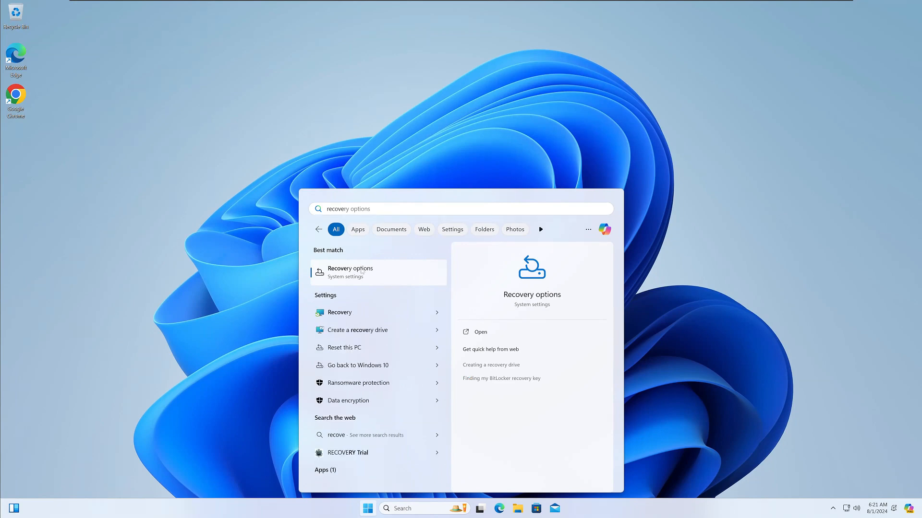
Review the System > Recovery page with Go back, then close Settings.
{"action": "left_click", "coordinate": [349, 272]}
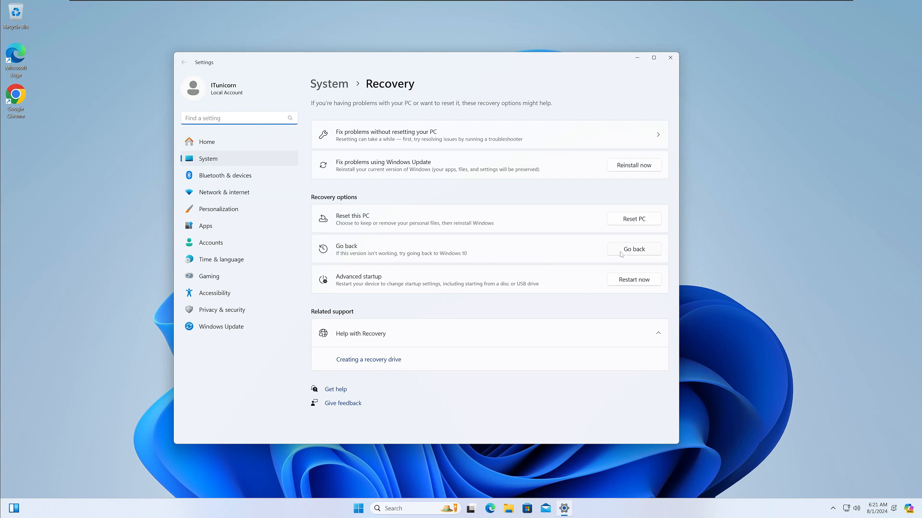
{"action": "mouse_move", "coordinate": [462, 262]}
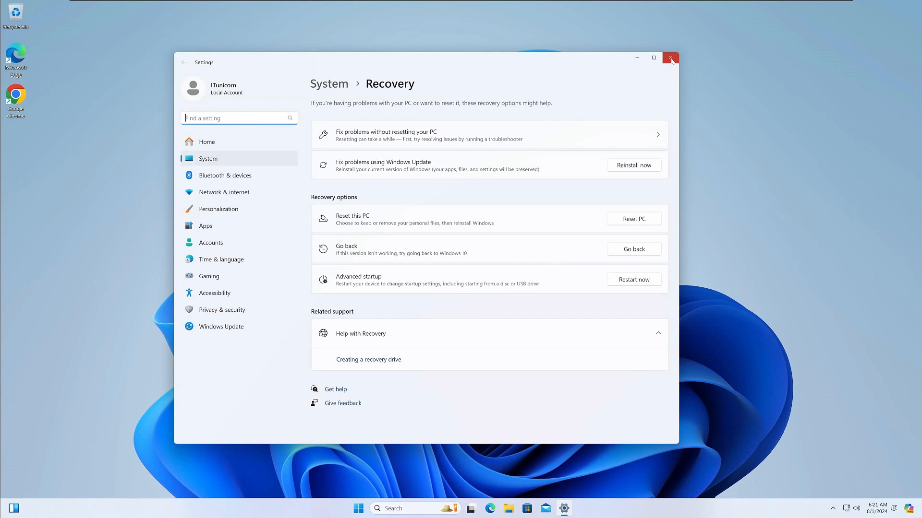
{"action": "left_click", "coordinate": [670, 58]}
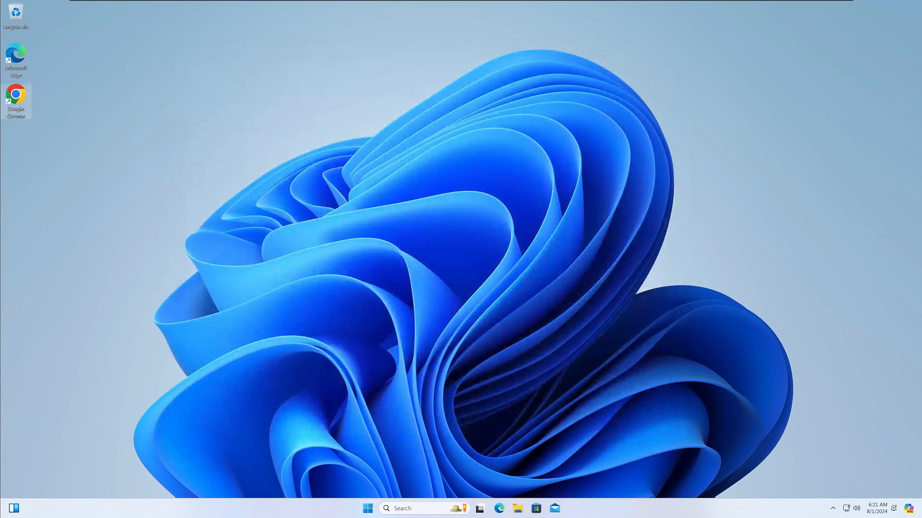
In an administrator Terminal, run dism /online /get-osuninstallwindow, which reports 10 days.
{"action": "type", "text": "terminal"}
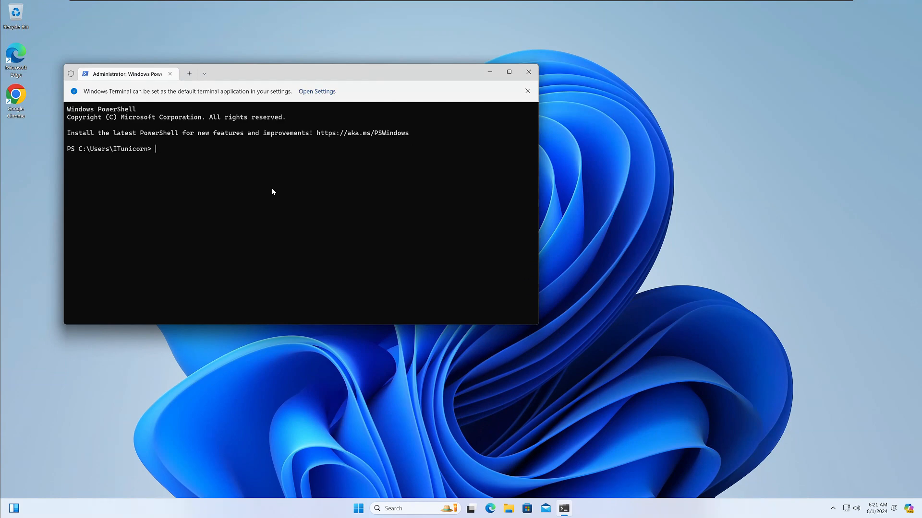
{"action": "type", "text": "dism /online /get-osu"}
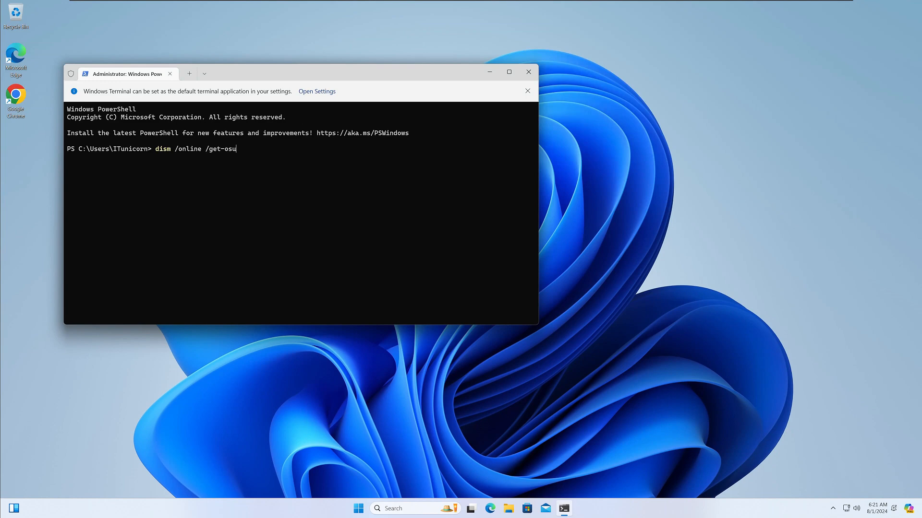
{"action": "type", "text": "installwindow"}
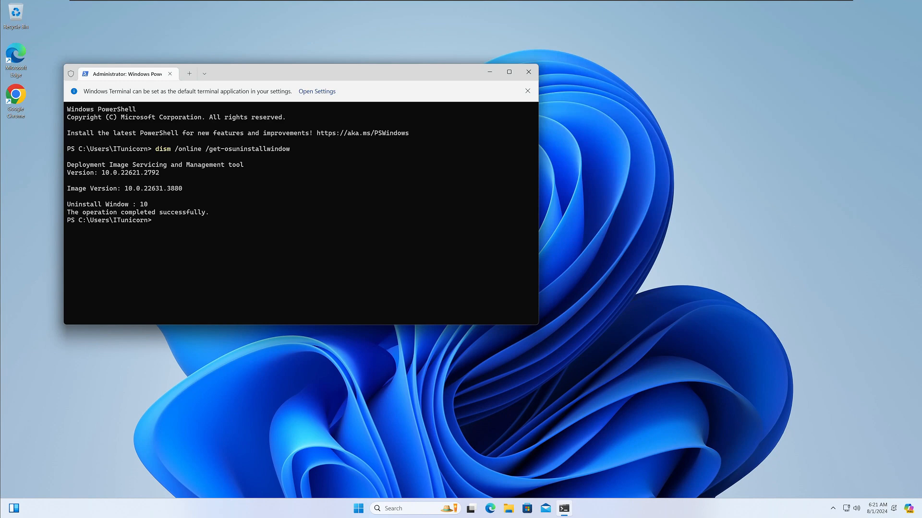
Run dism /online /set-osuninstallwindow /value:60 successfully, then close the terminal.
{"action": "type", "text": "dis"}
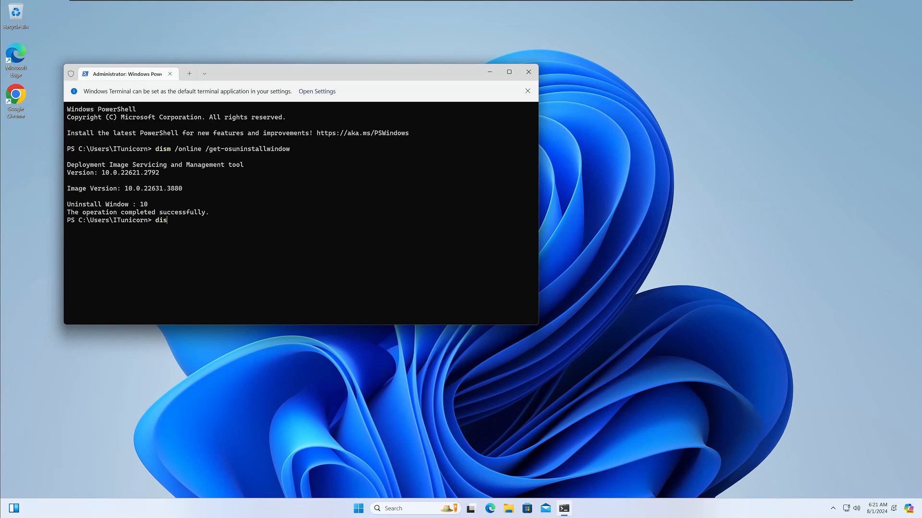
{"action": "type", "text": "m /online"}
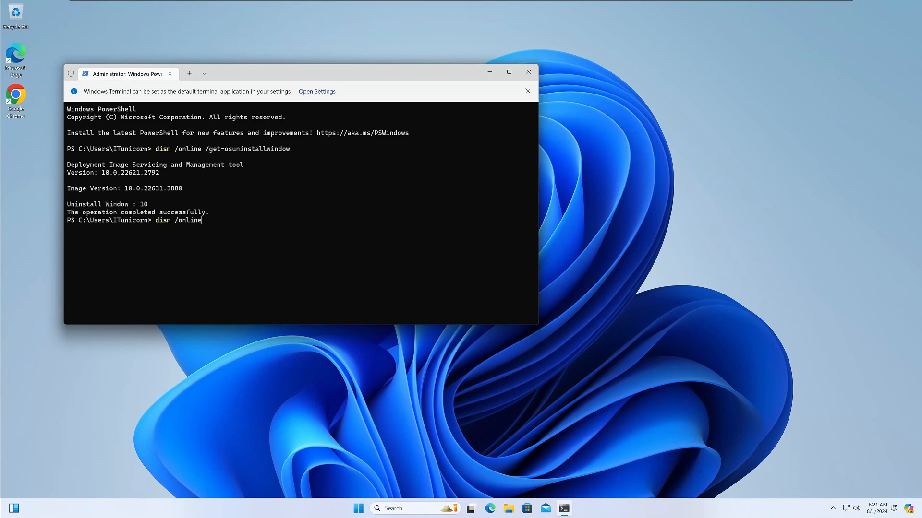
{"action": "type", "text": "/set-"}
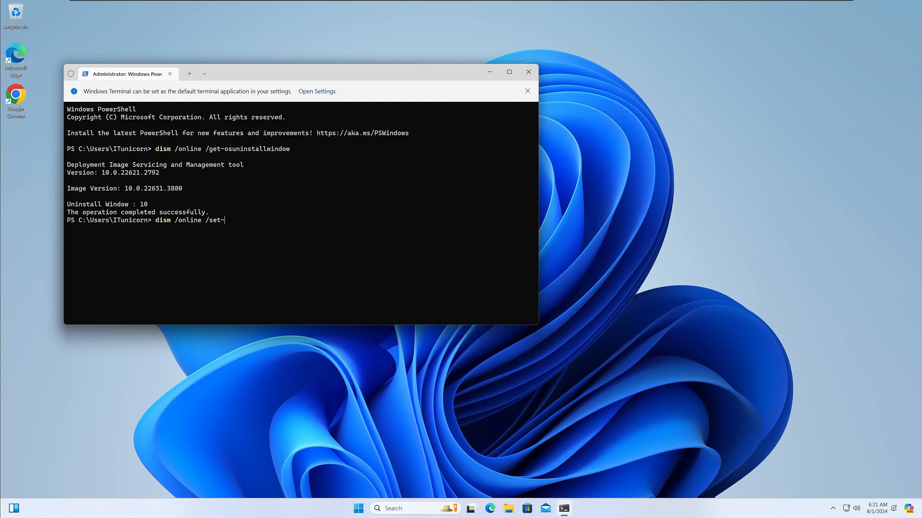
{"action": "type", "text": "osu"}
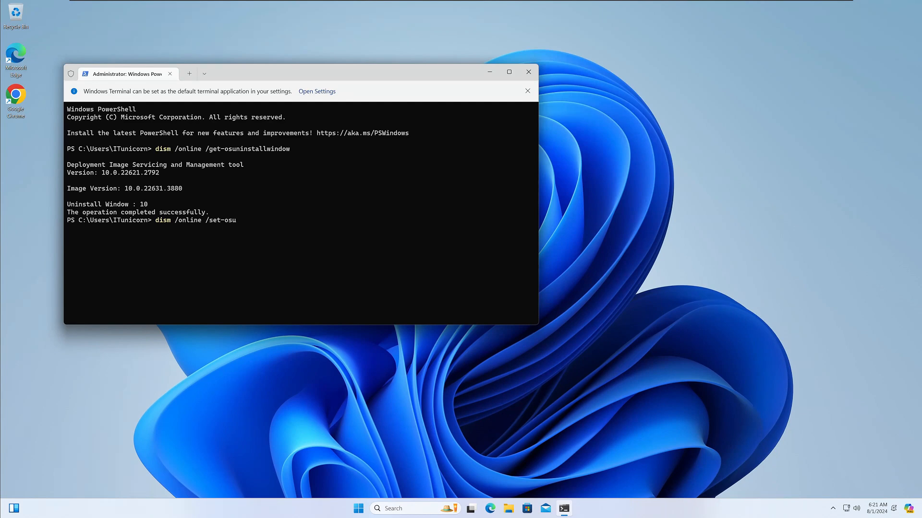
{"action": "type", "text": "ninstallwindow /"}
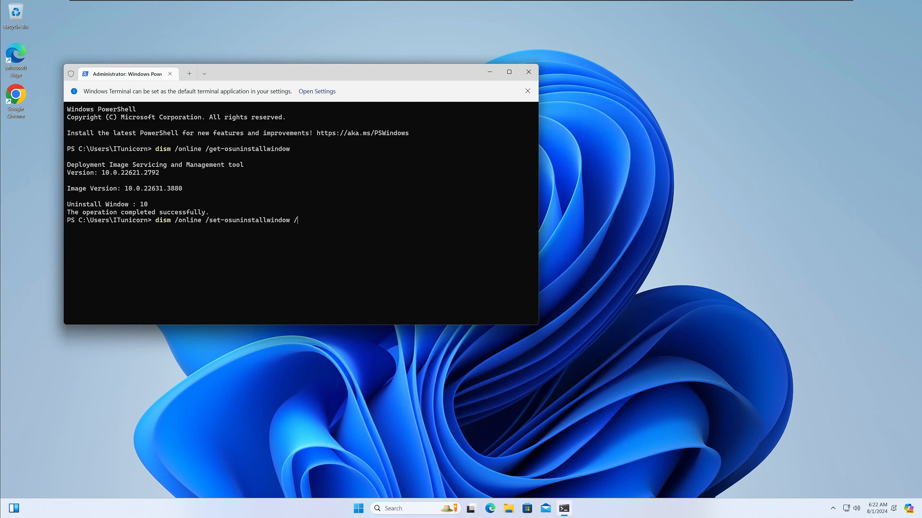
{"action": "type", "text": "value:"}
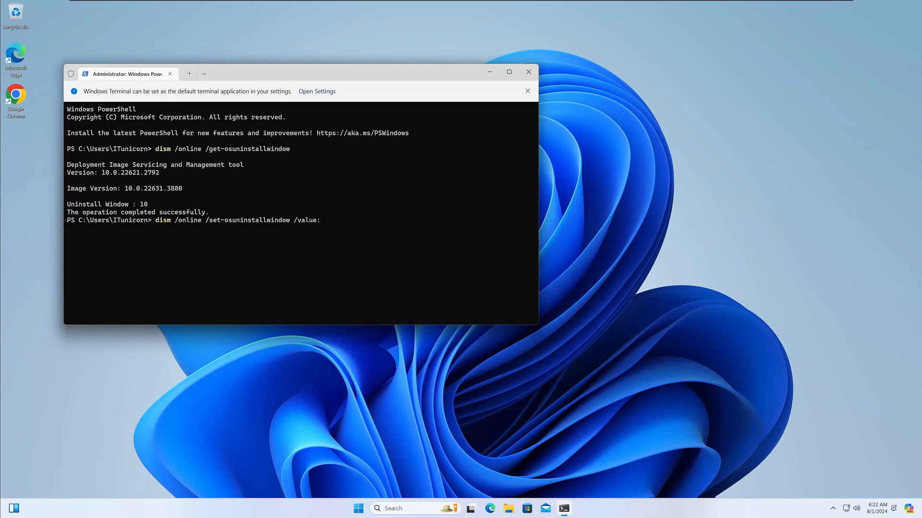
{"action": "type", "text": "60"}
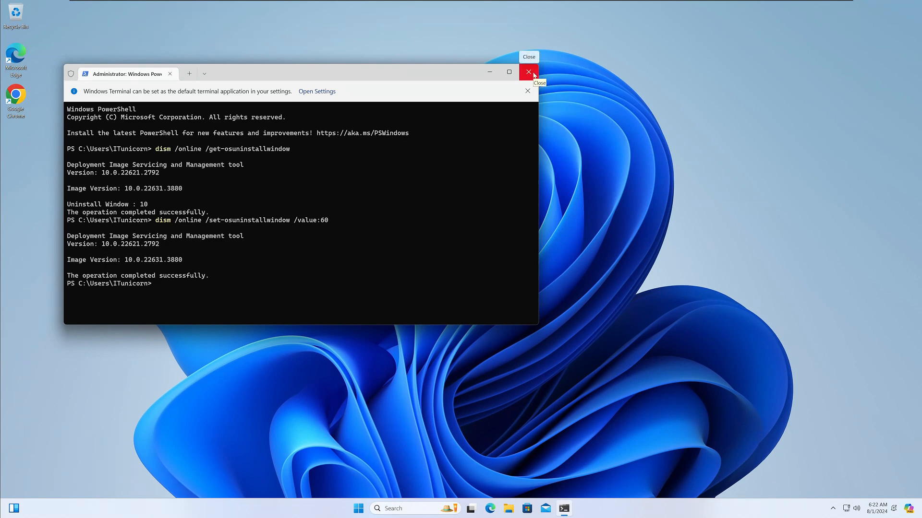
{"action": "left_click", "coordinate": [529, 72]}
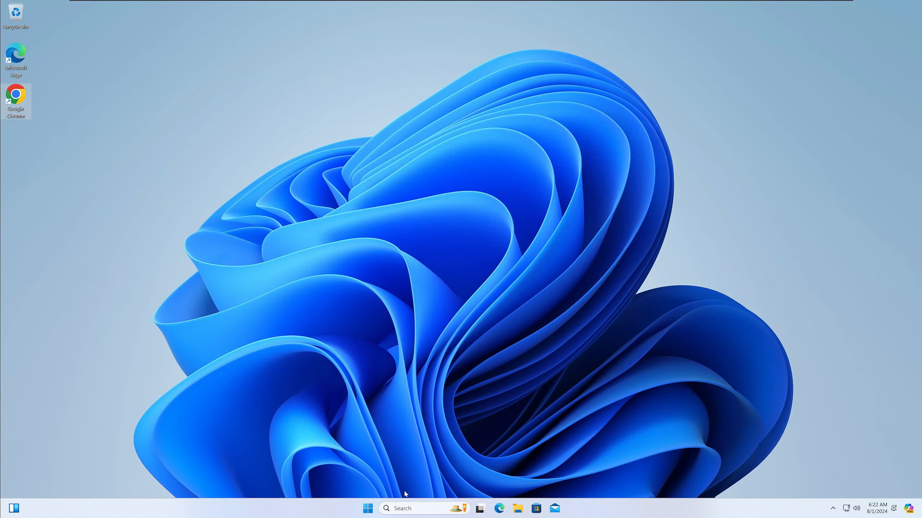
Launch regedit from Start search and approve the UAC prompt.
{"action": "left_click", "coordinate": [367, 509]}
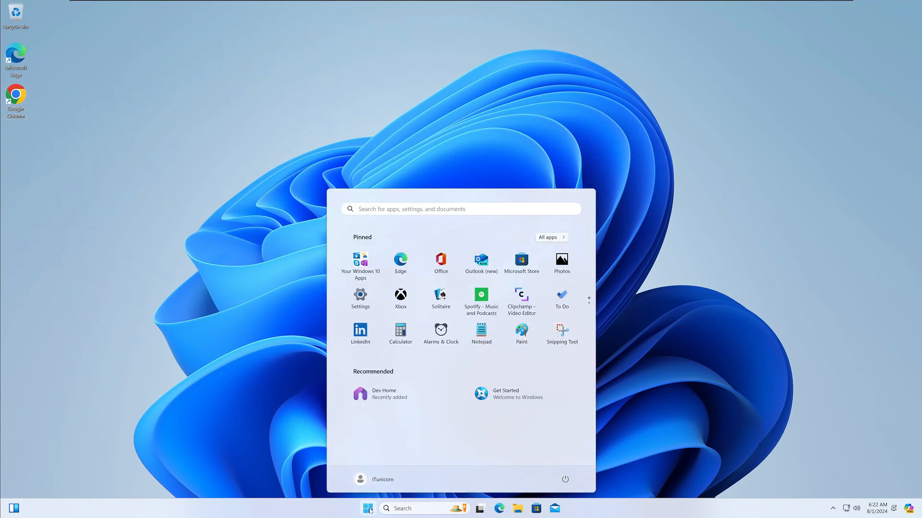
{"action": "type", "text": "regedit"}
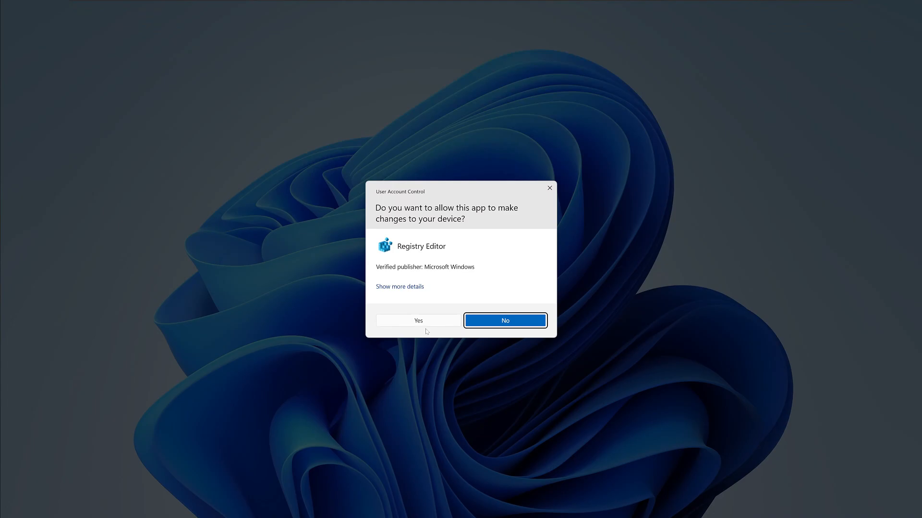
{"action": "left_click", "coordinate": [417, 320]}
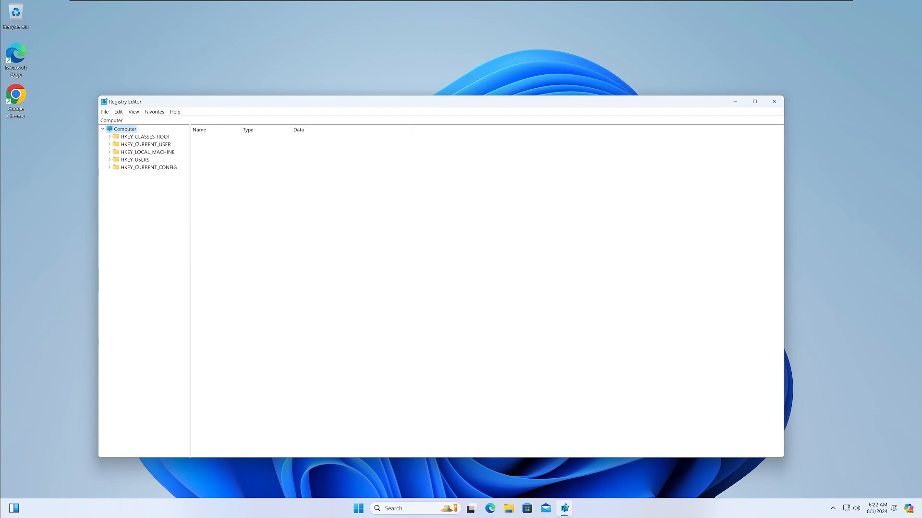
{"action": "mouse_move", "coordinate": [375, 269]}
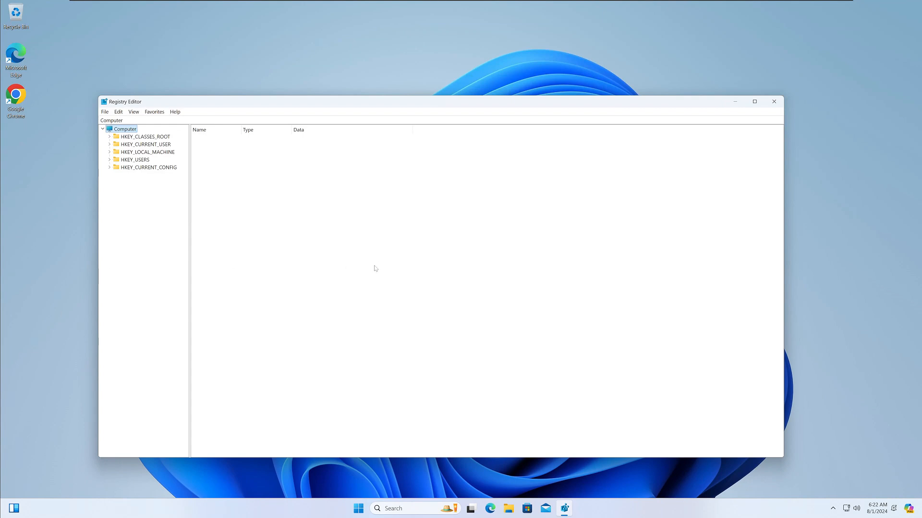
Export the whole registry as fullRegBackup20240801 to the Desktop.
{"action": "left_click", "coordinate": [105, 112]}
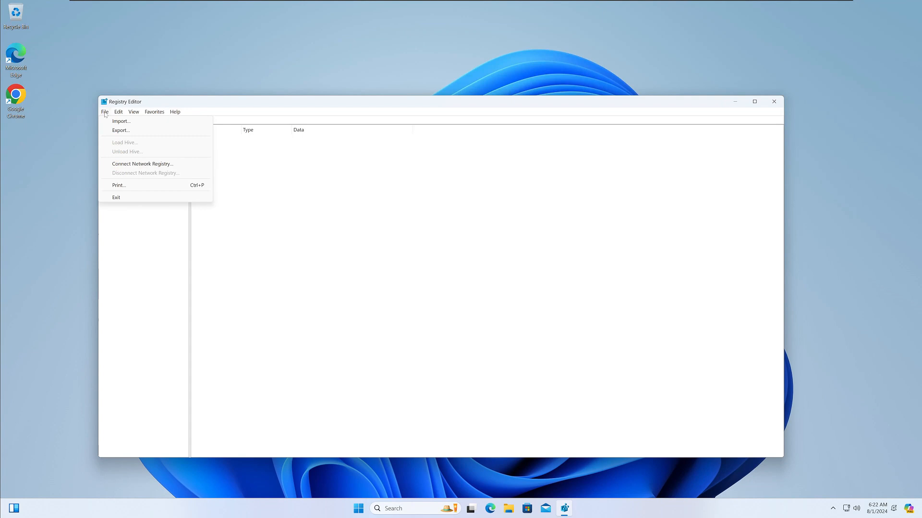
{"action": "left_click", "coordinate": [120, 130]}
{"action": "type", "text": "fullRegBackup"}
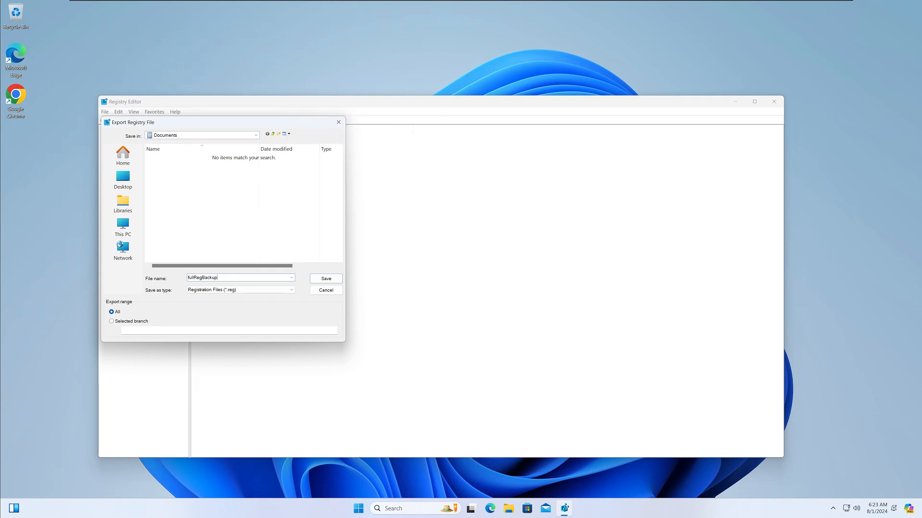
{"action": "type", "text": "20240801"}
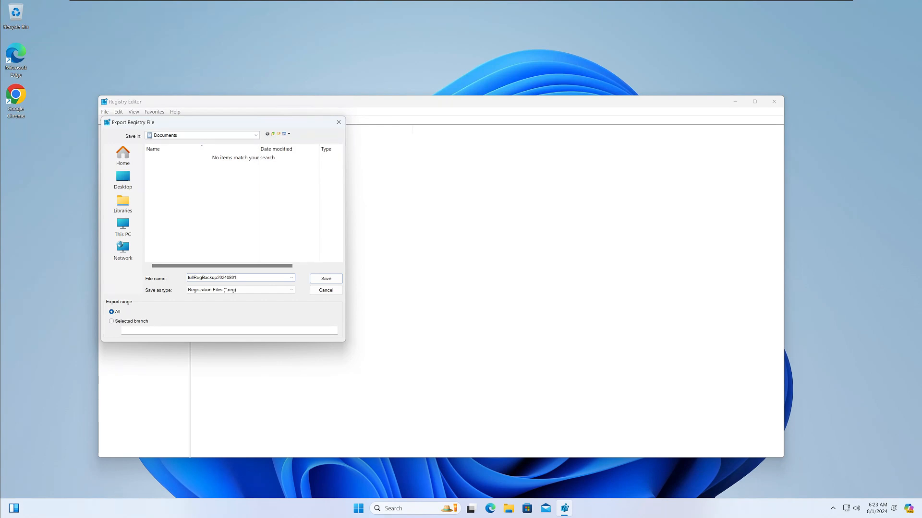
{"action": "left_click", "coordinate": [122, 179]}
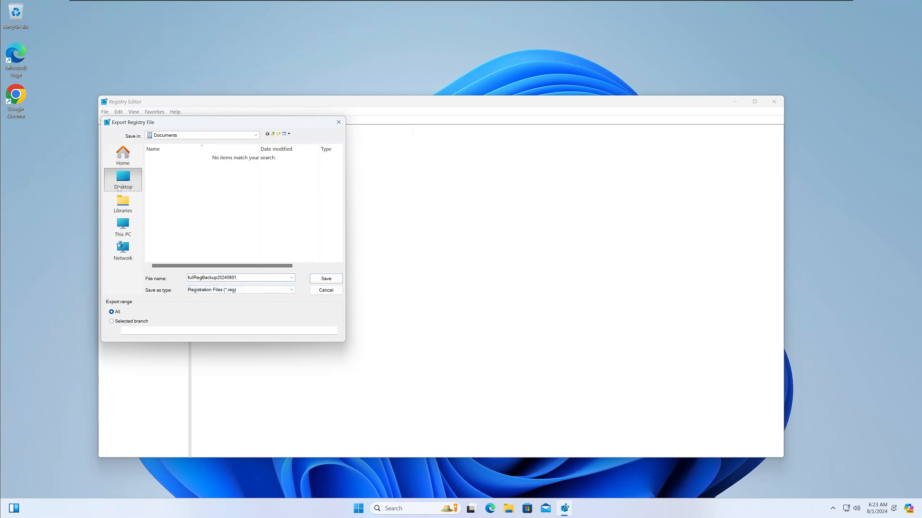
{"action": "left_click", "coordinate": [325, 279]}
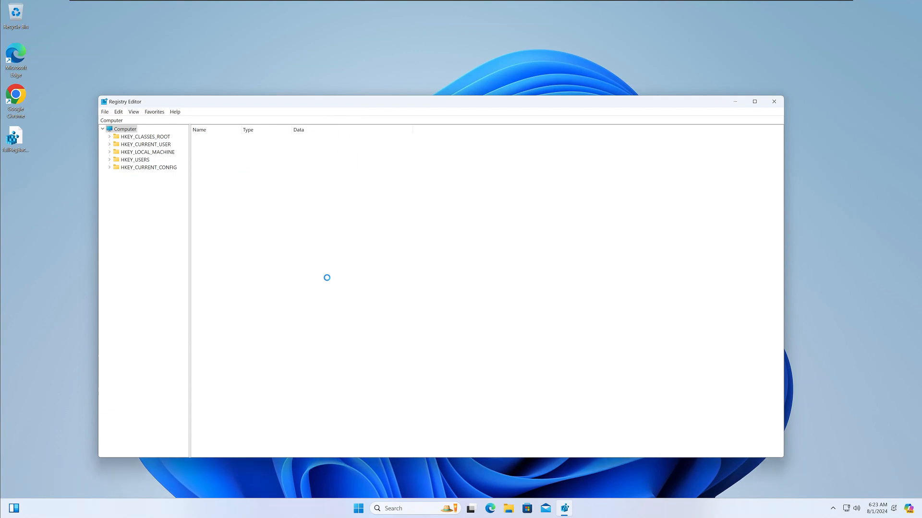